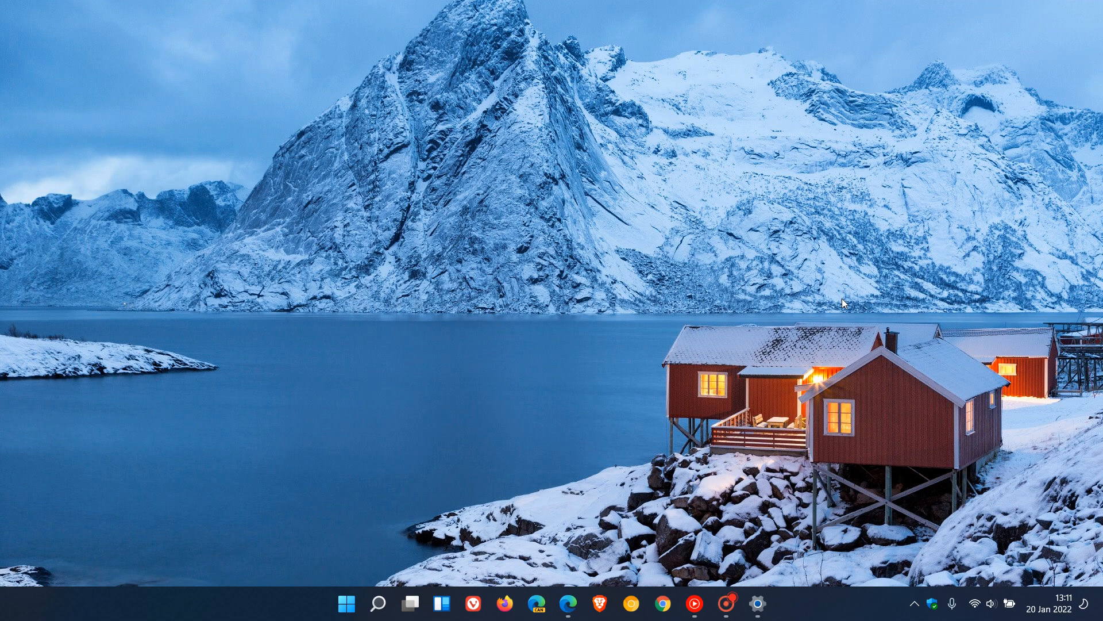
mouse_move(746, 282)
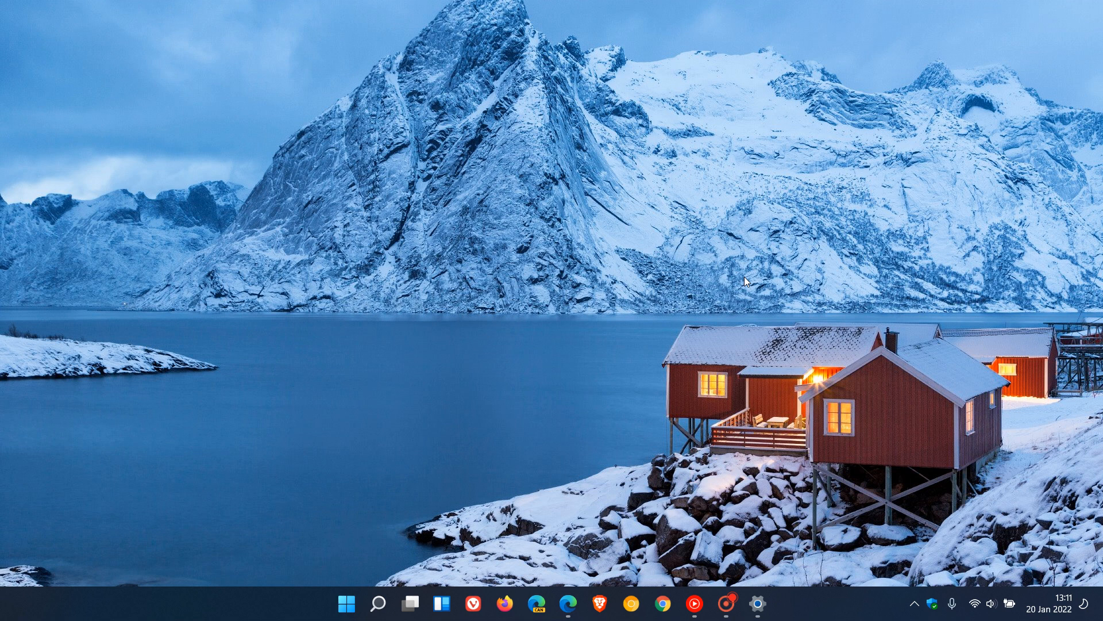
mouse_move(669, 305)
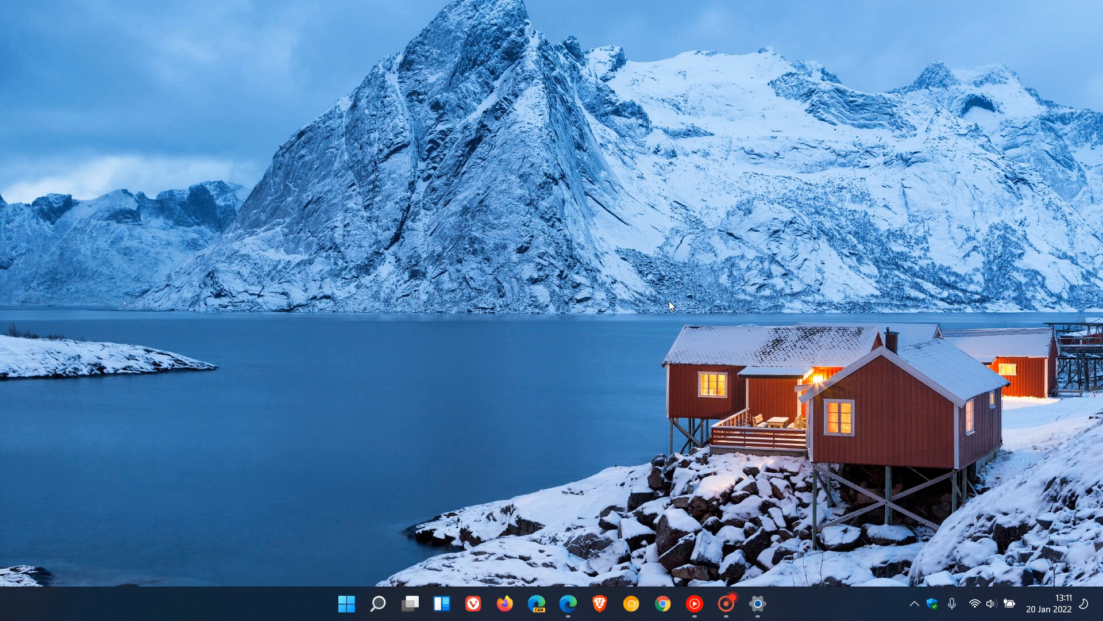
mouse_move(686, 301)
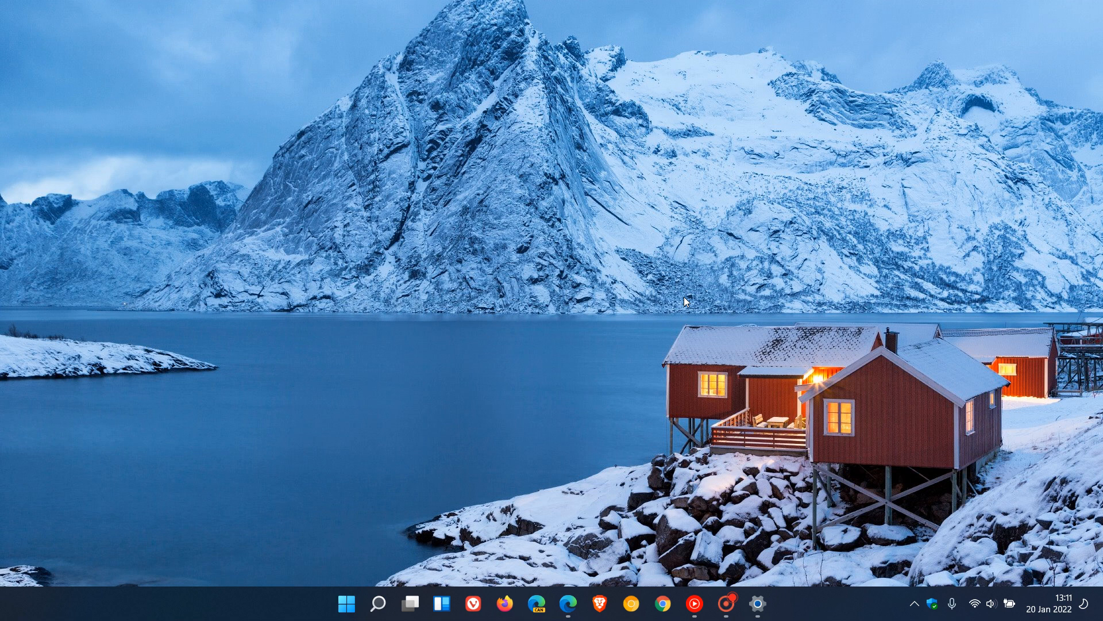
mouse_move(757, 530)
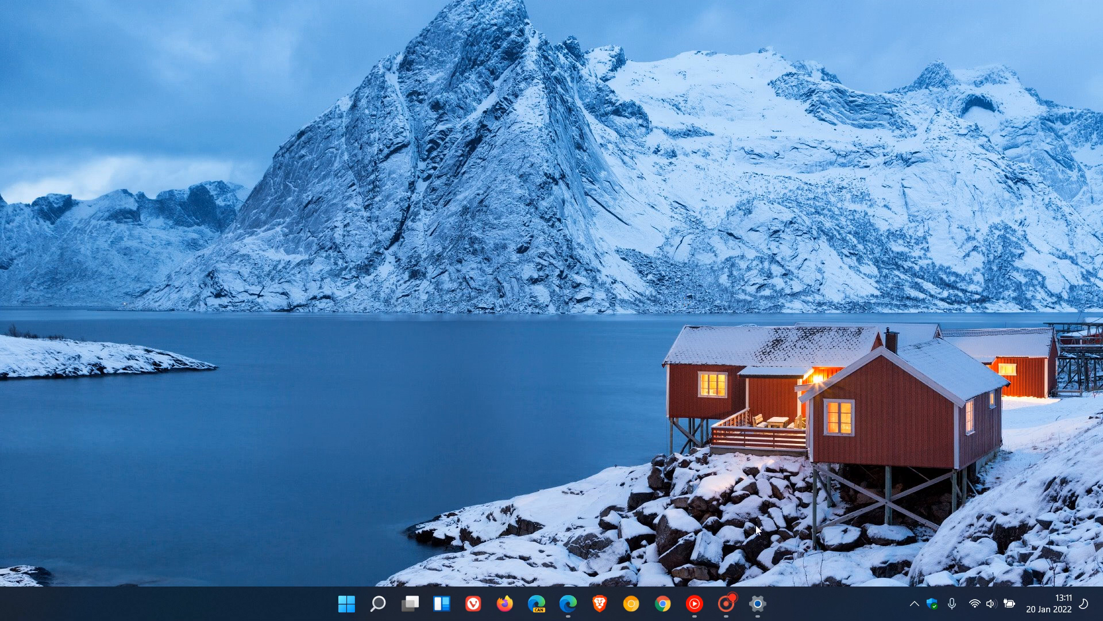
mouse_move(758, 604)
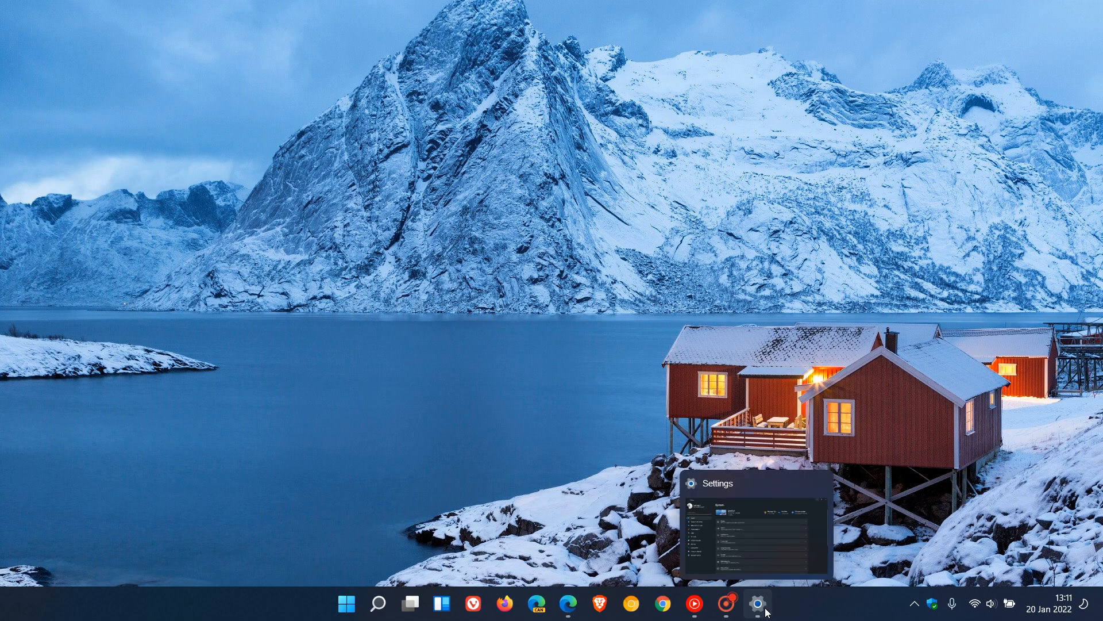
Step: Restore Settings from the taskbar and go to Accounts > Your info
left_click(756, 604)
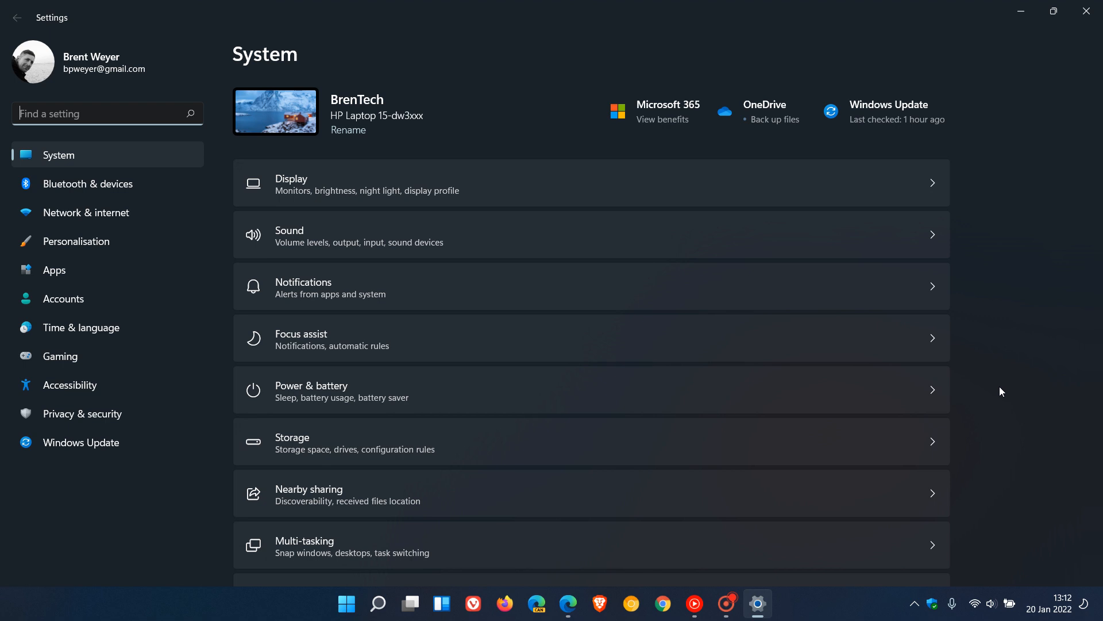
mouse_move(122, 298)
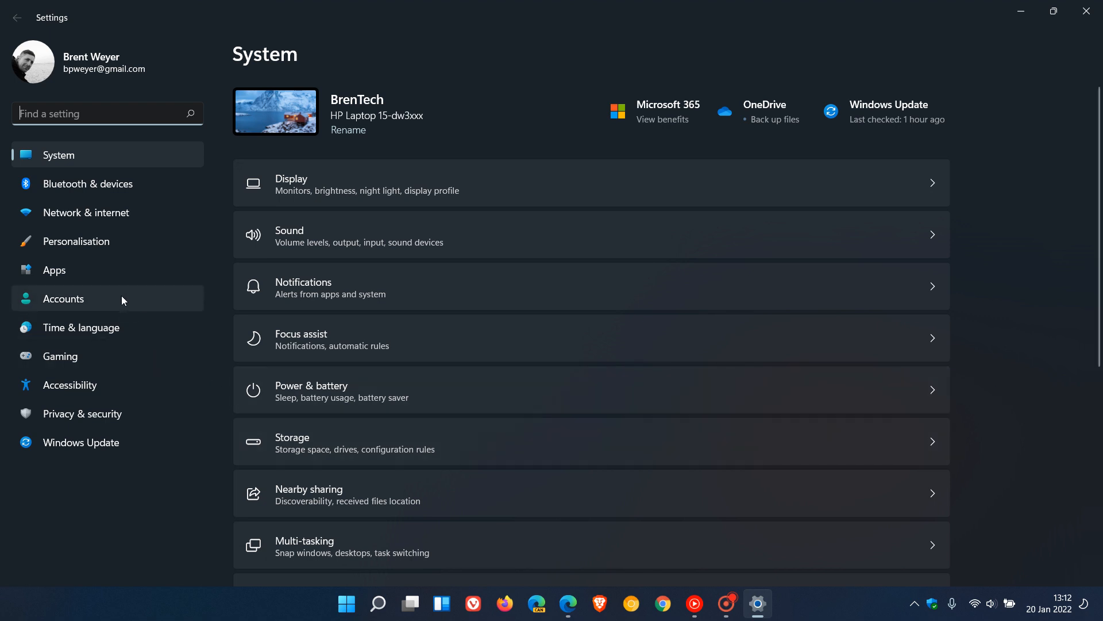
left_click(63, 298)
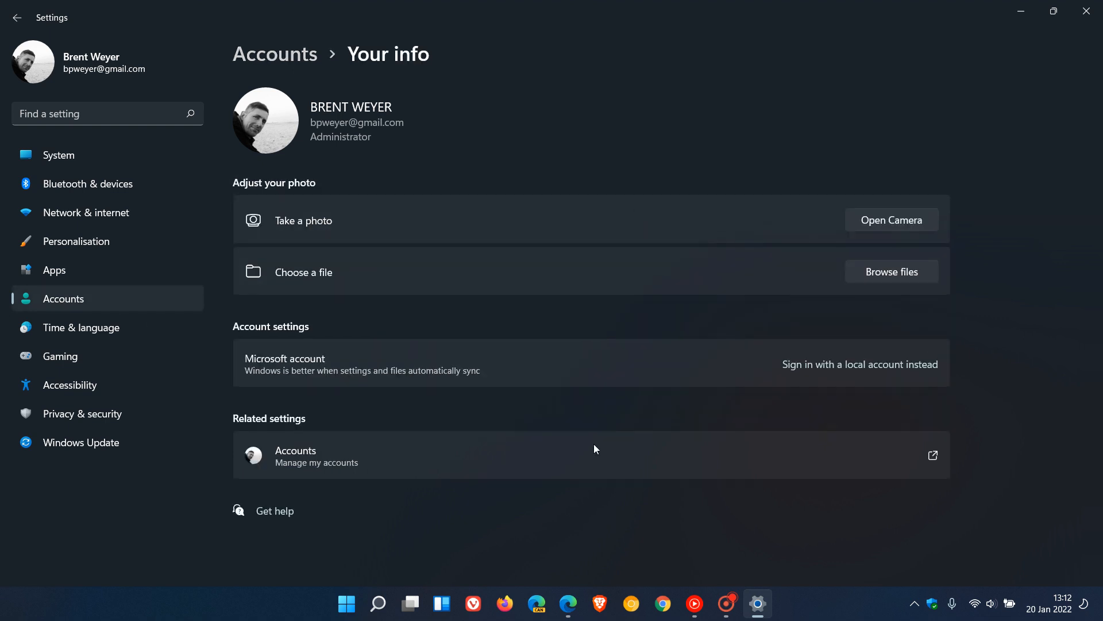
mouse_move(298, 434)
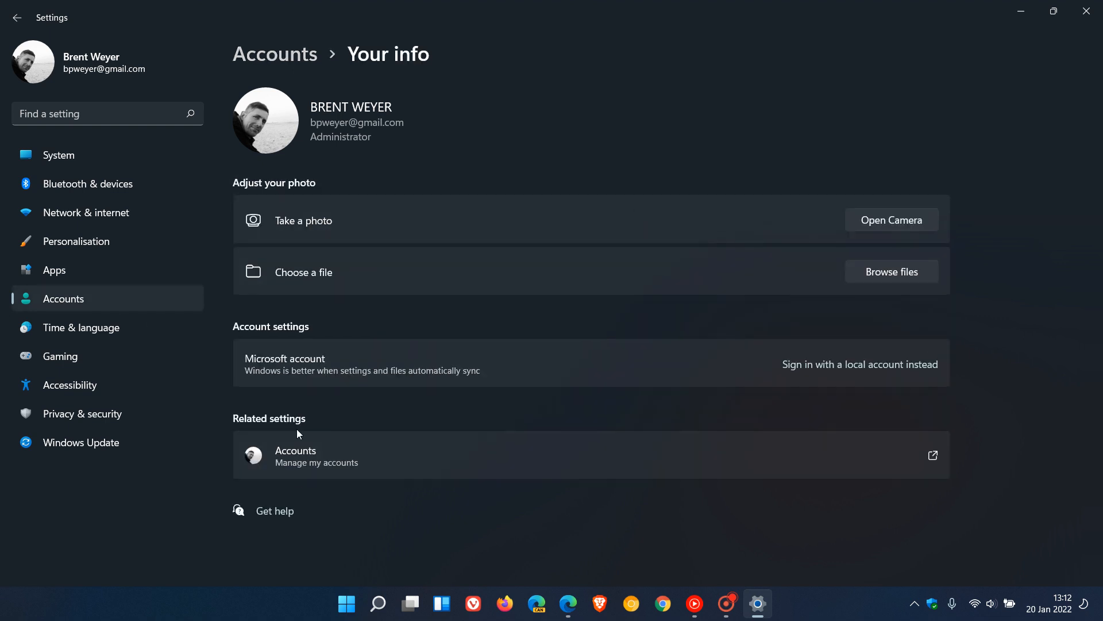
mouse_move(333, 474)
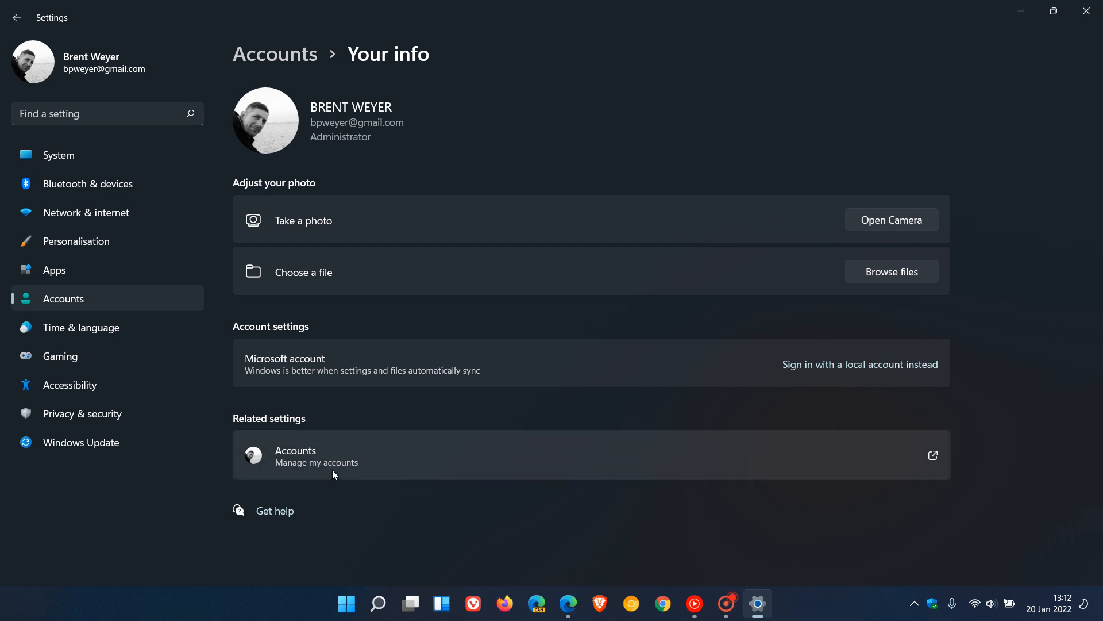
mouse_move(646, 463)
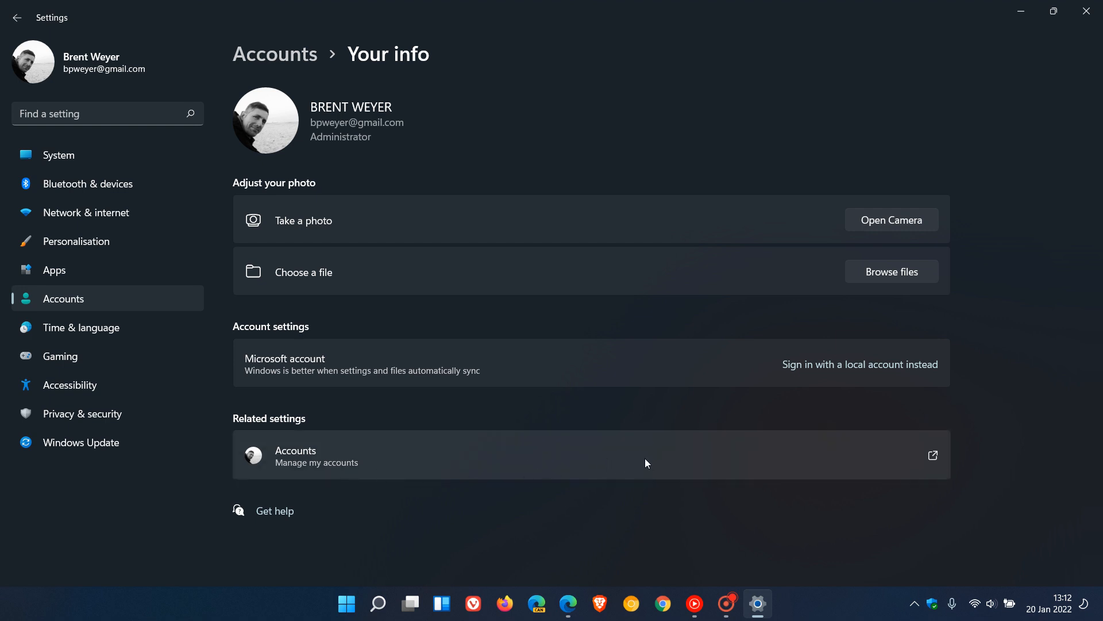
mouse_move(676, 463)
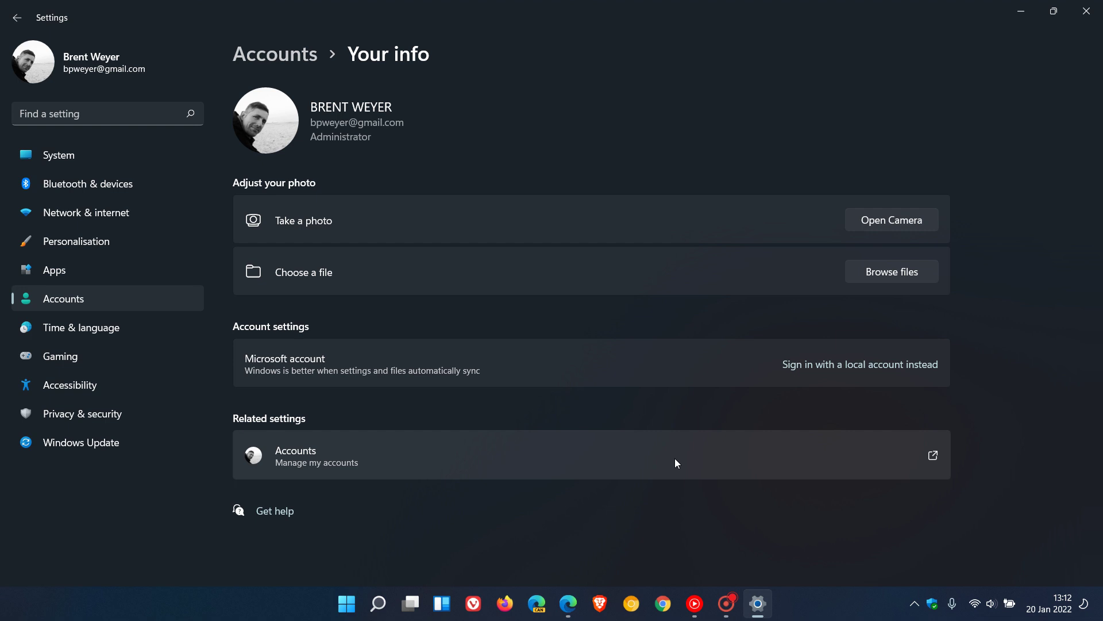
mouse_move(1021, 12)
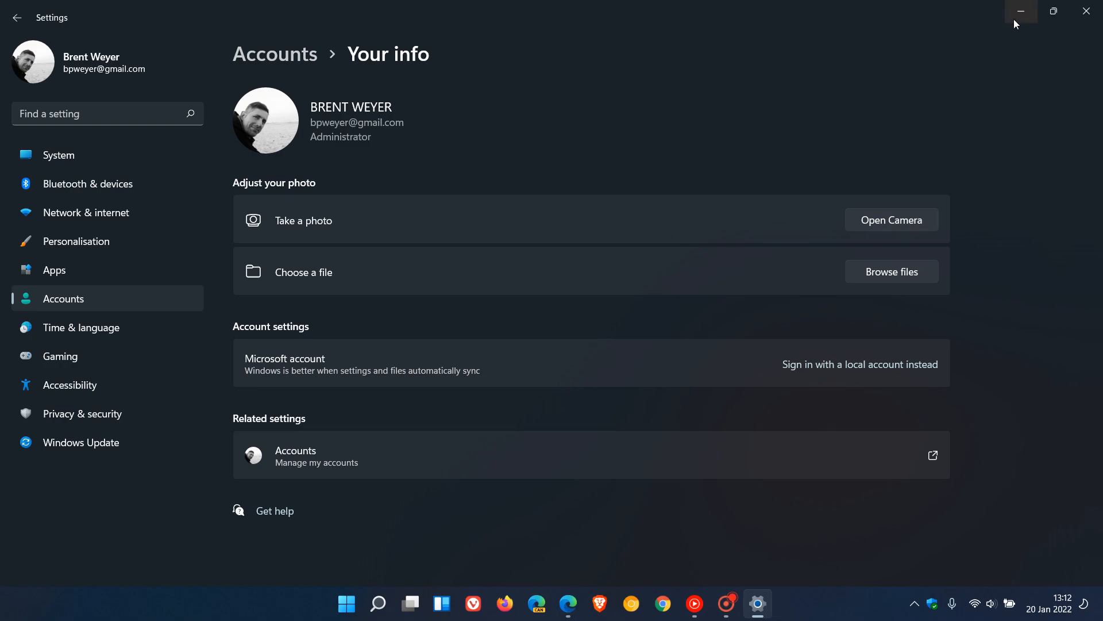
Step: Minimize the Settings window to show the snowy mountain wallpaper
left_click(1021, 11)
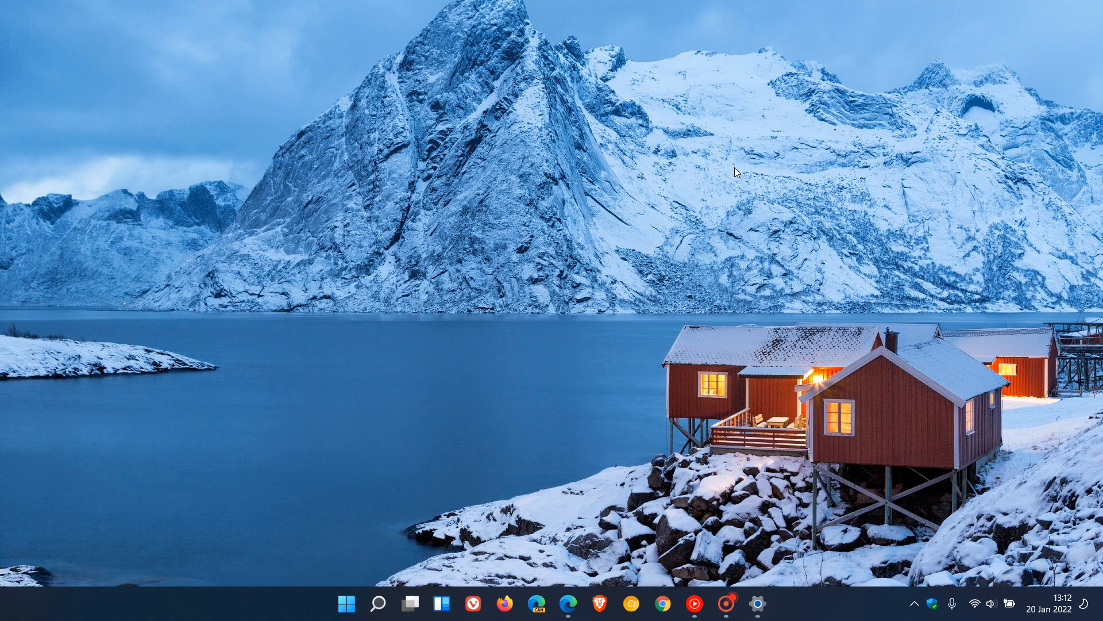
mouse_move(577, 577)
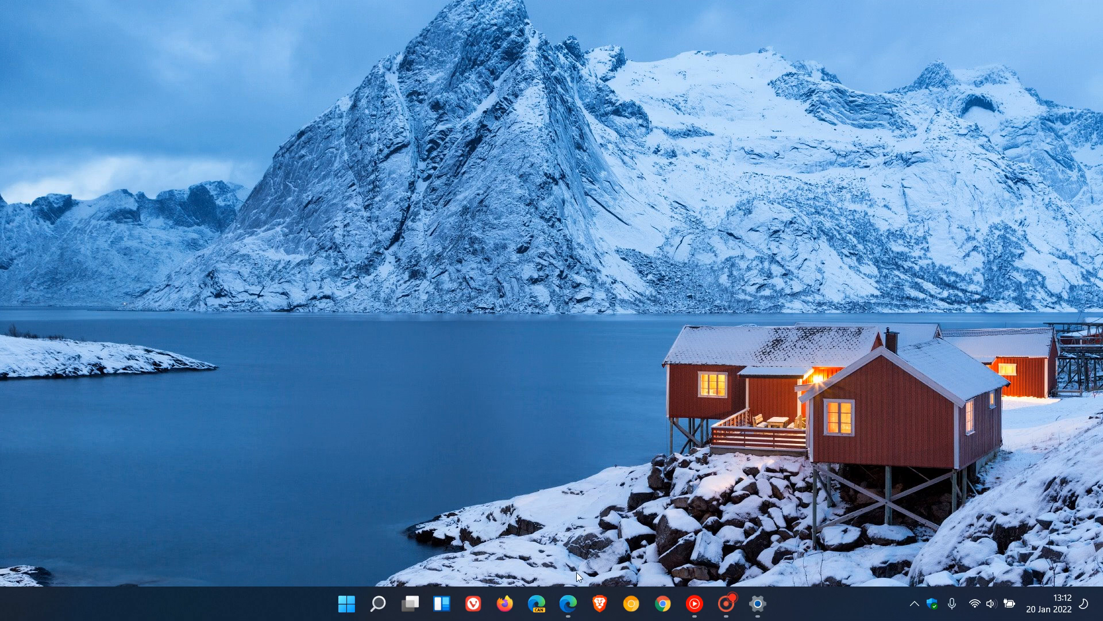
Step: Bring up Edge and scroll to the 'new Your Microsoft Account page' changelog bullet
left_click(567, 604)
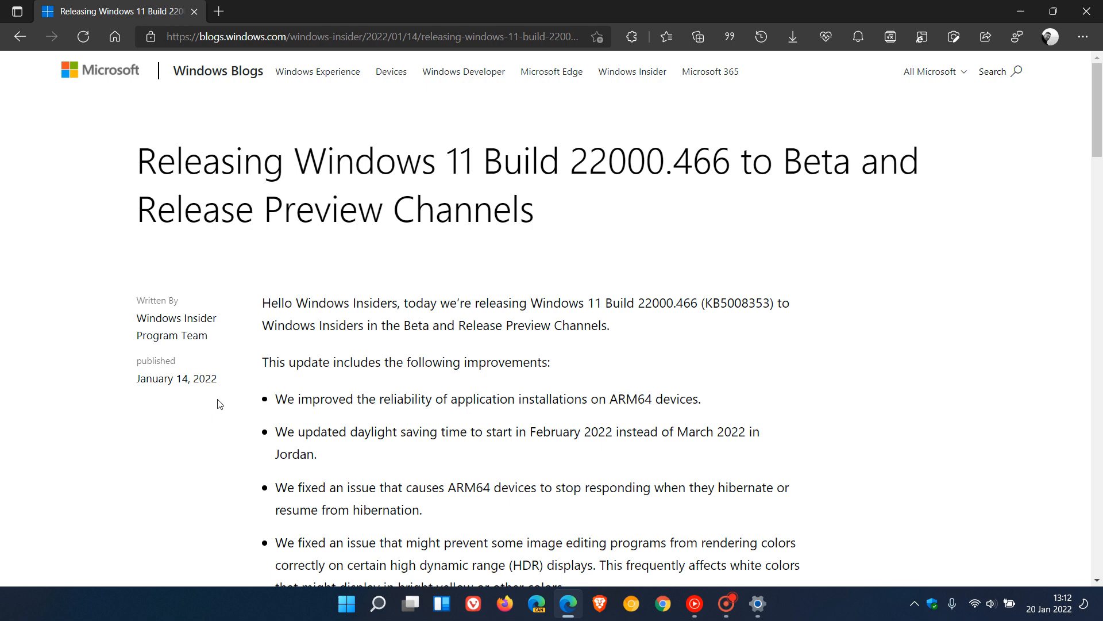
mouse_move(871, 345)
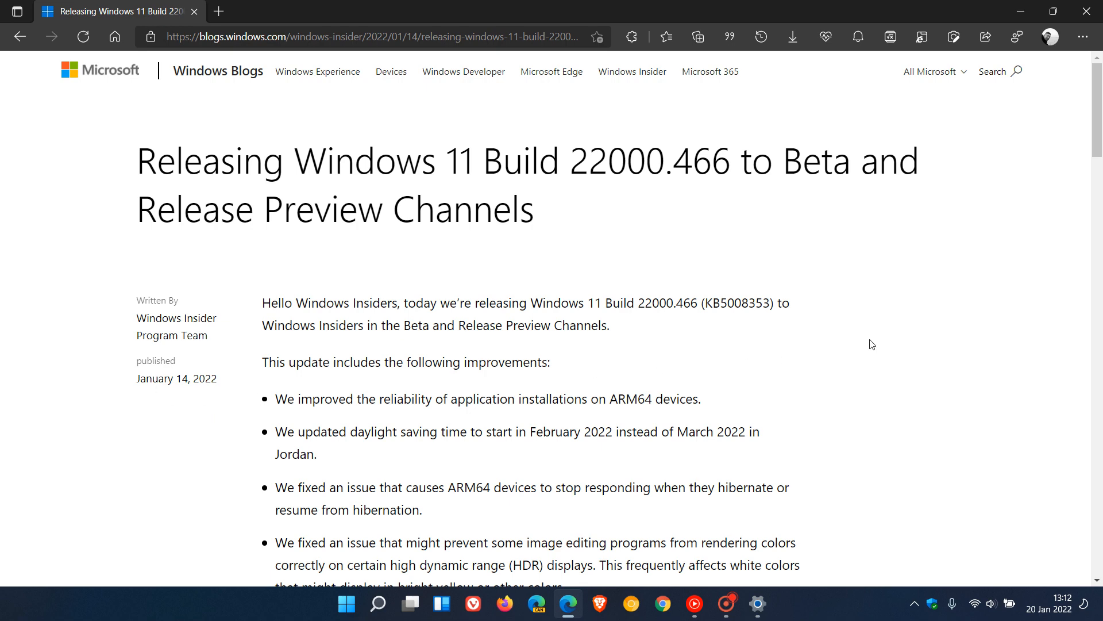
scroll("down", 3)
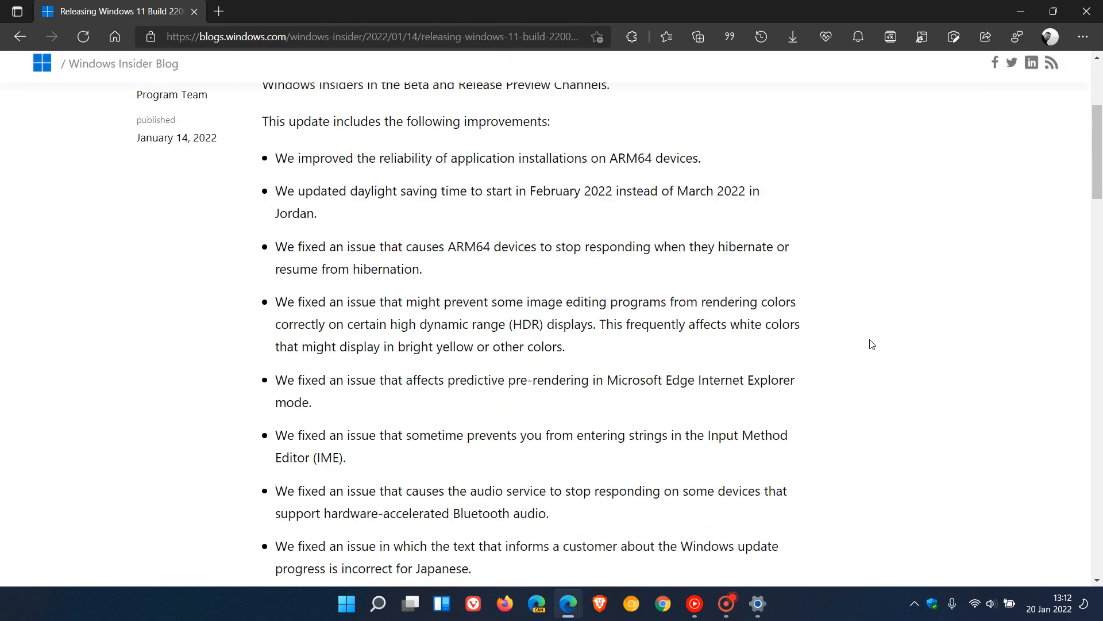
scroll("down", 3)
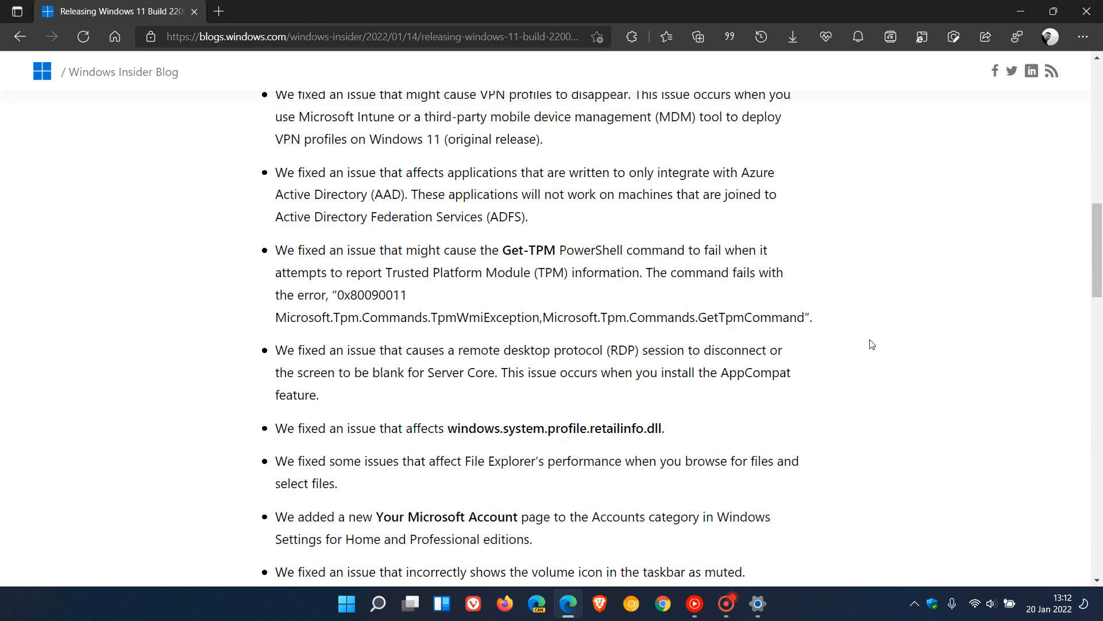
scroll("down", 3)
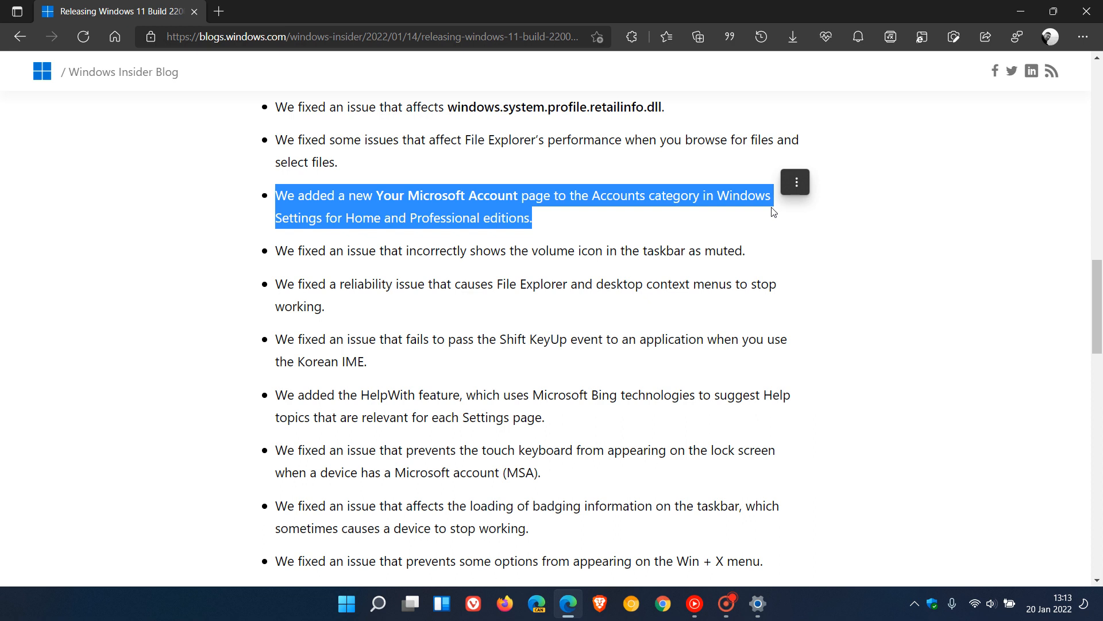
mouse_move(923, 272)
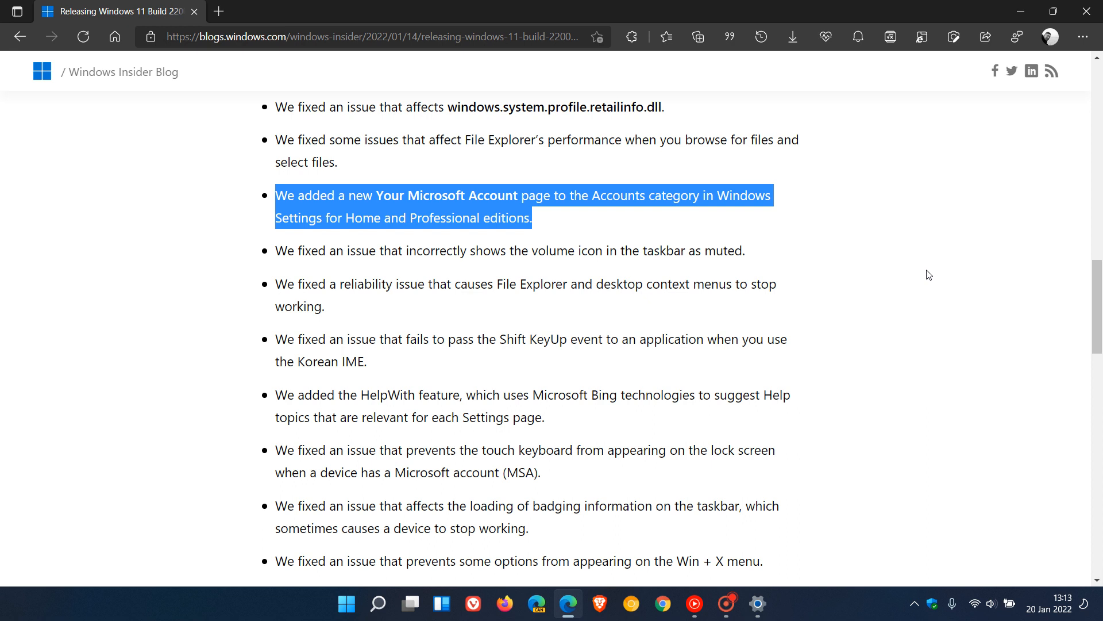
mouse_move(1011, 64)
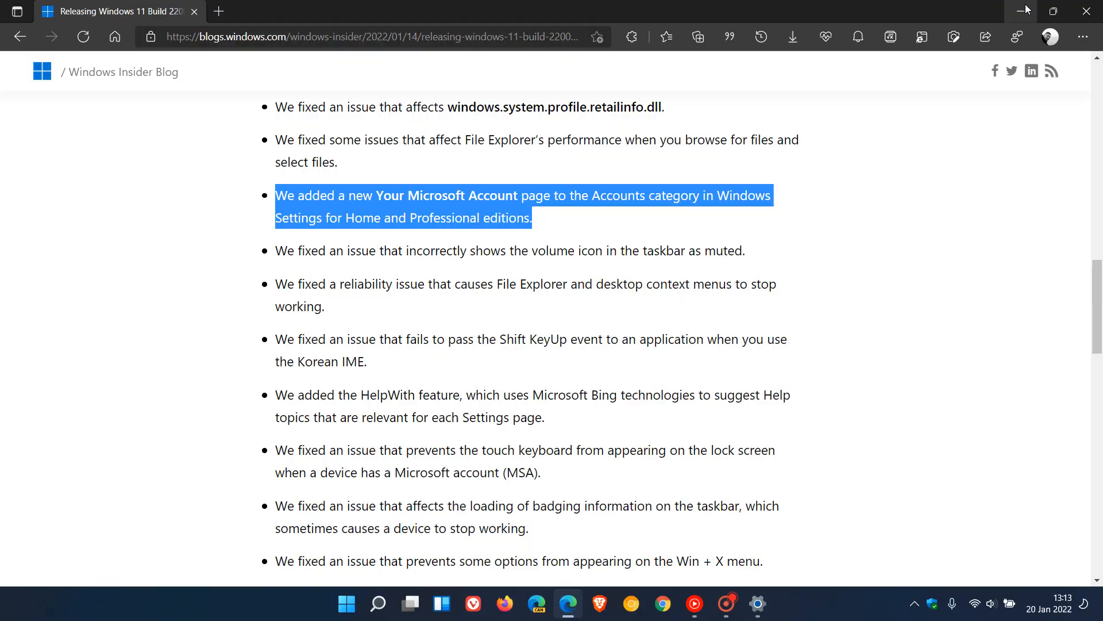
Step: Minimize Edge and restore the Settings Your info page from the taskbar
left_click(1027, 11)
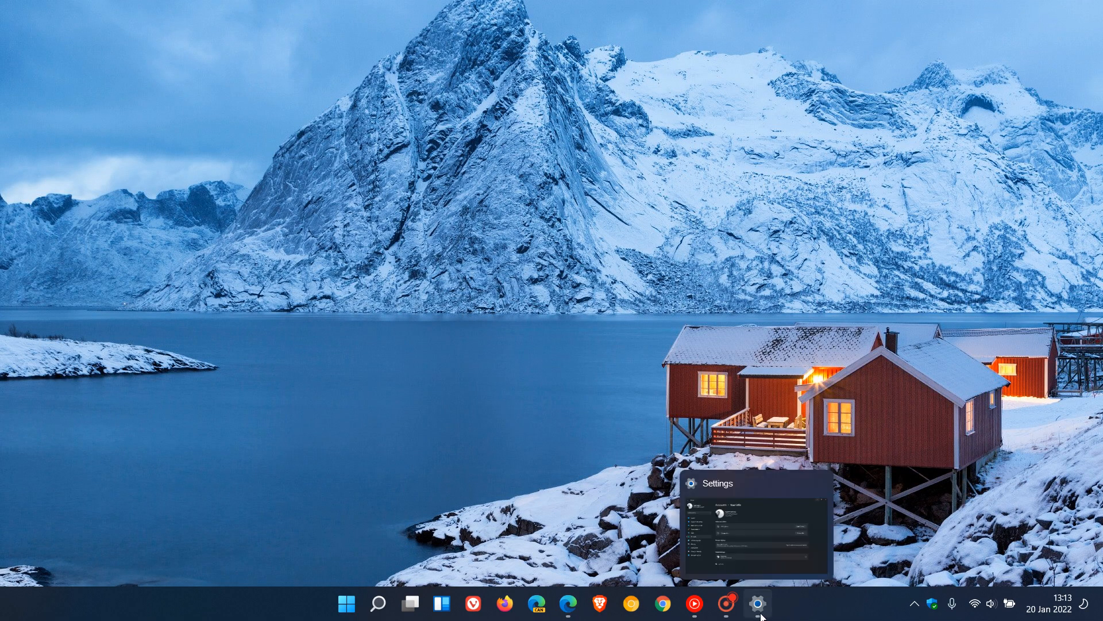
left_click(758, 603)
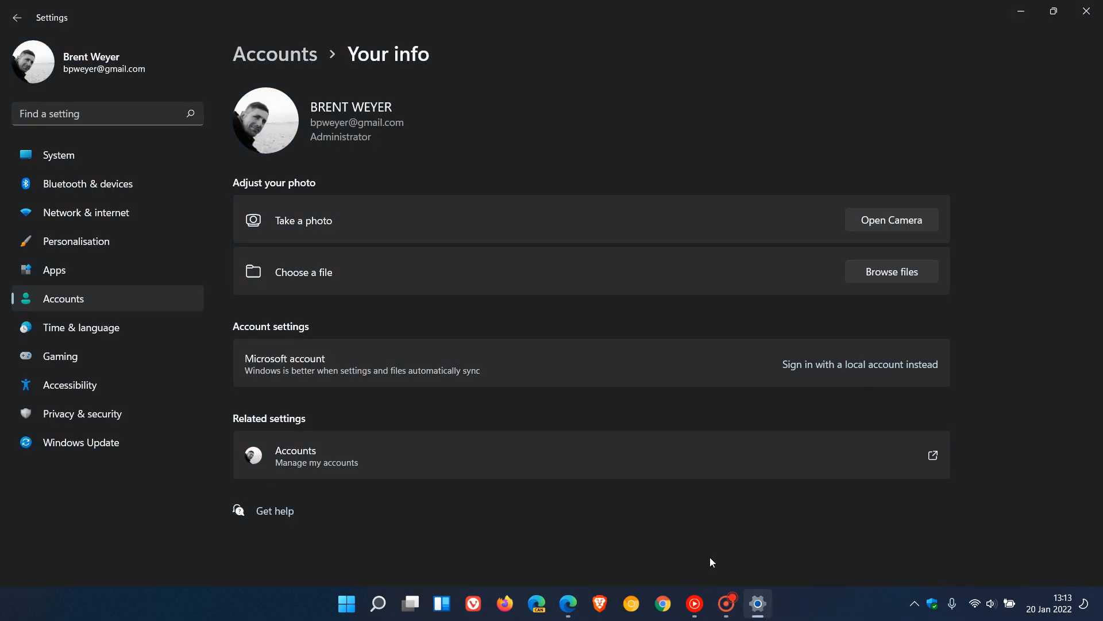
mouse_move(642, 499)
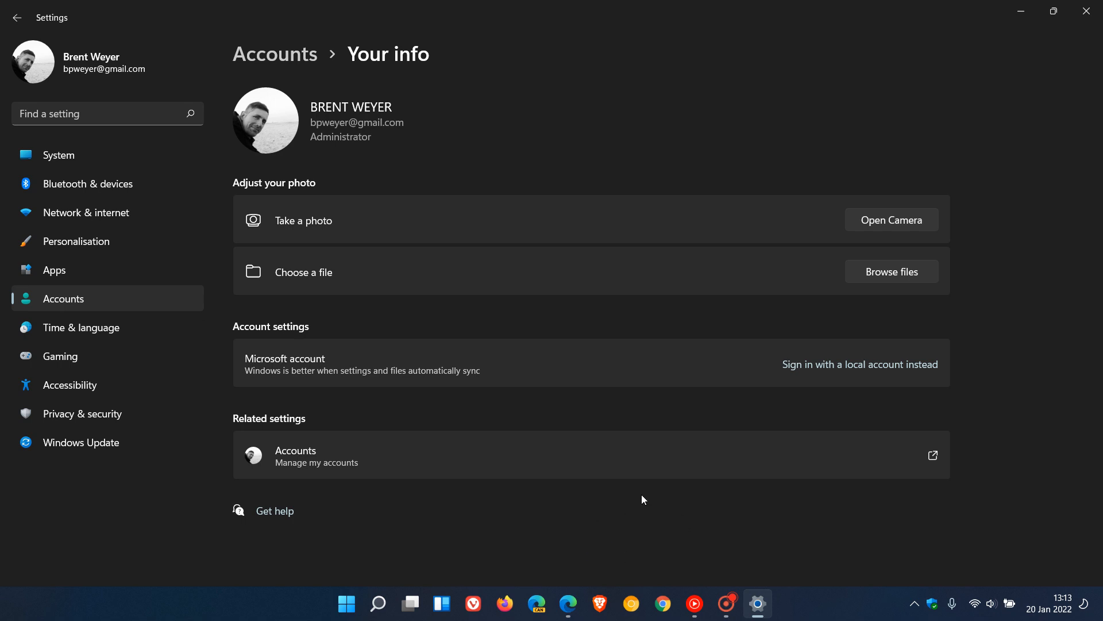
mouse_move(664, 516)
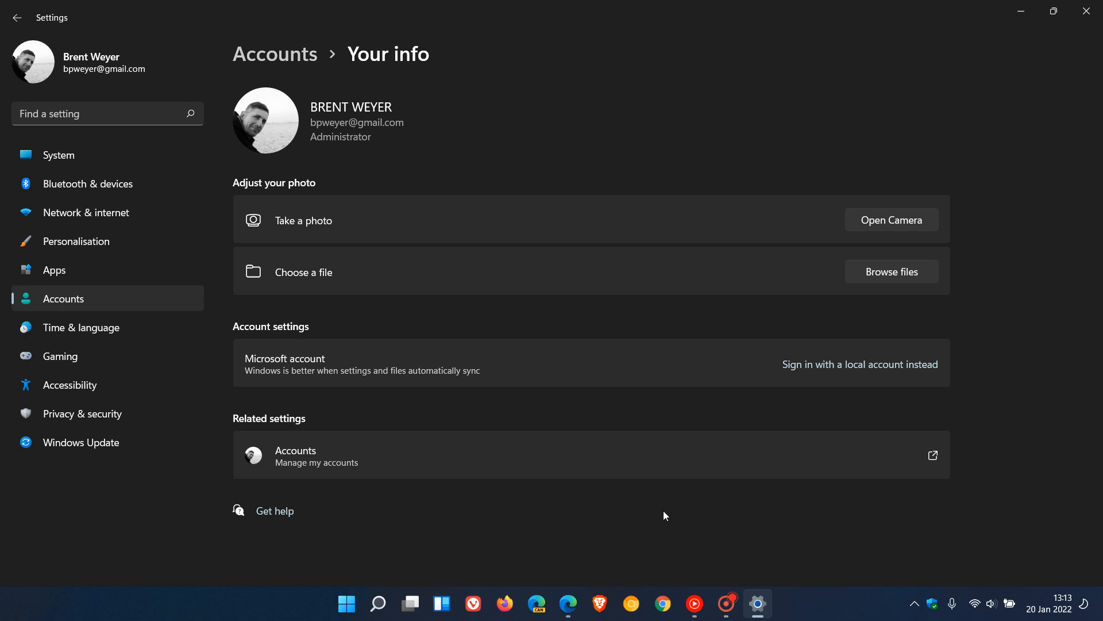
mouse_move(93, 311)
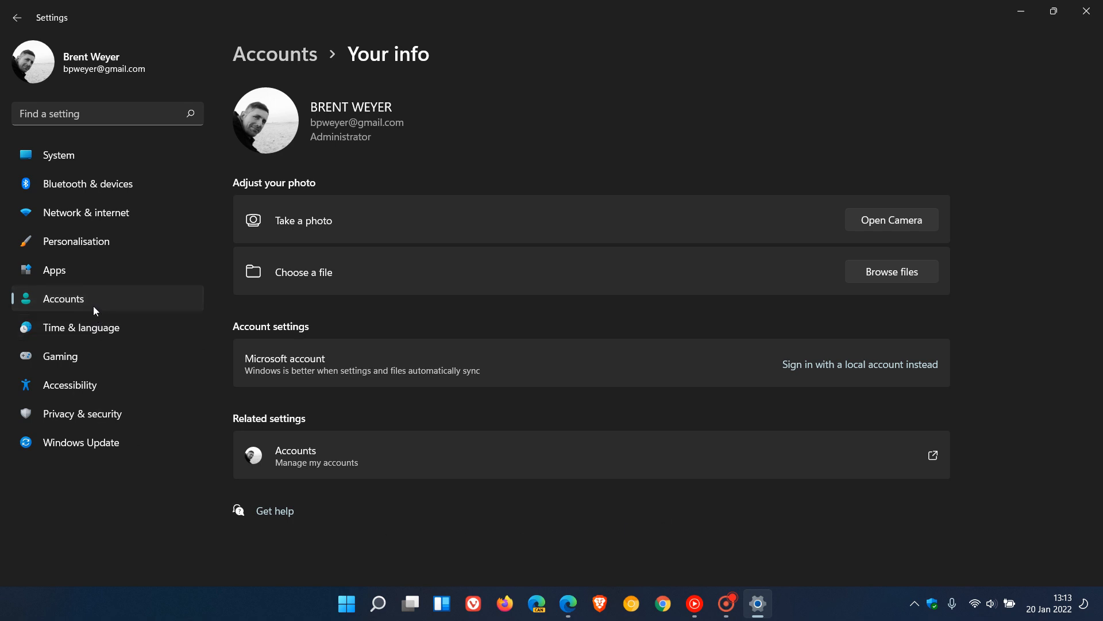
mouse_move(623, 105)
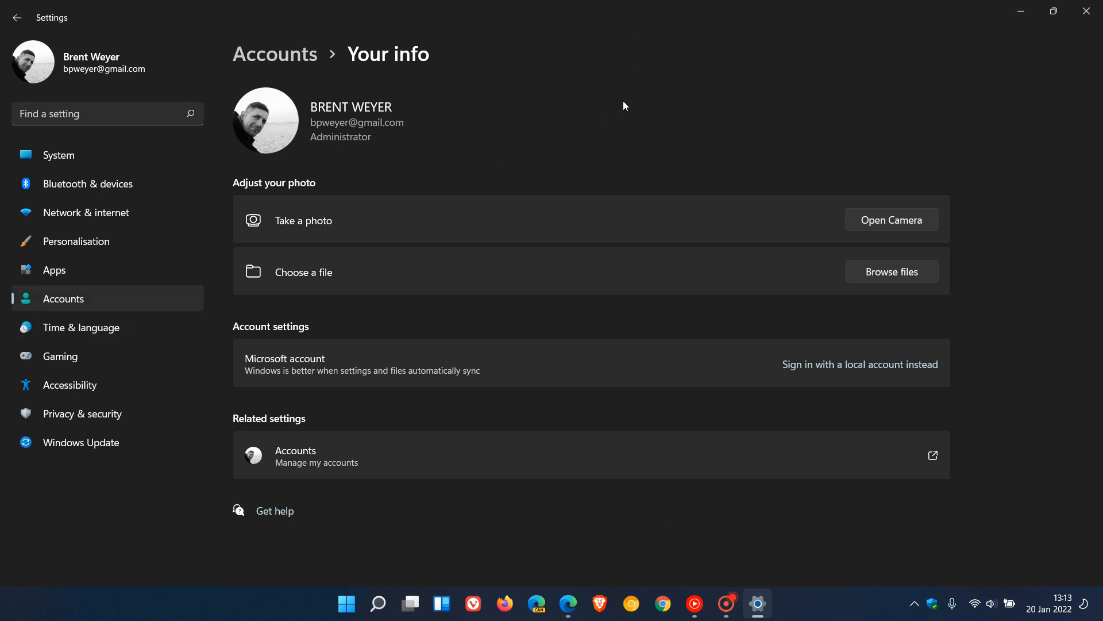
mouse_move(651, 290)
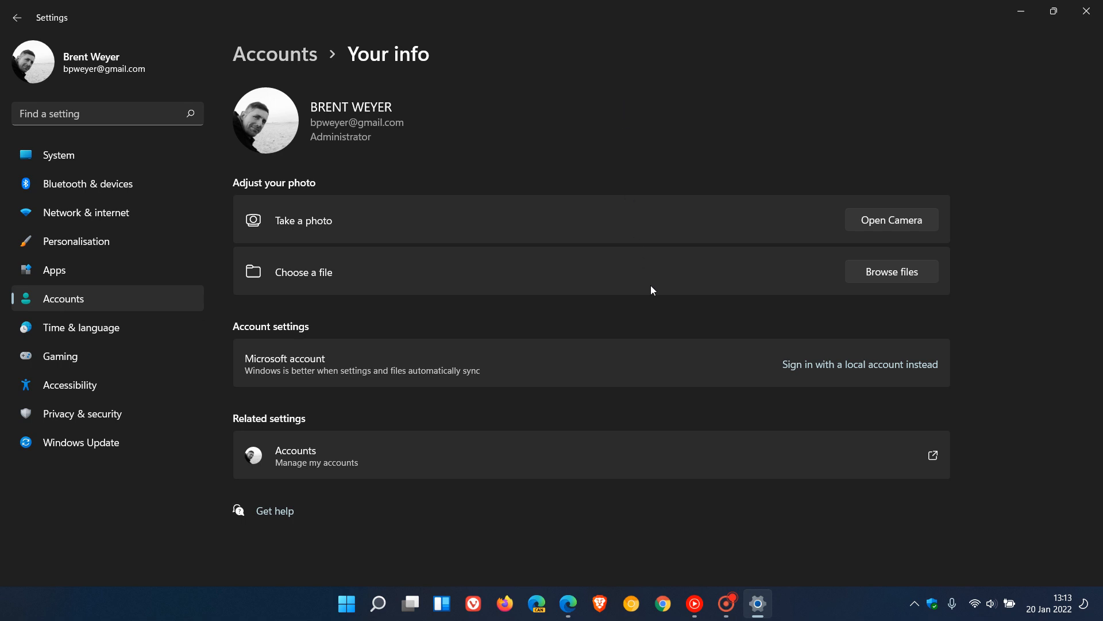
mouse_move(644, 494)
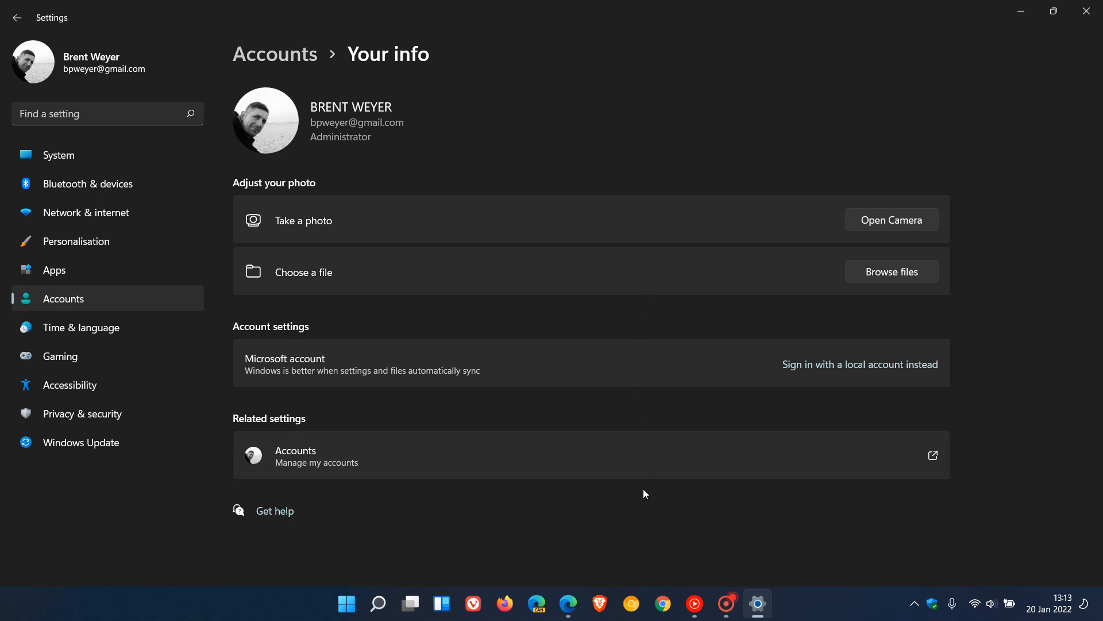
mouse_move(640, 508)
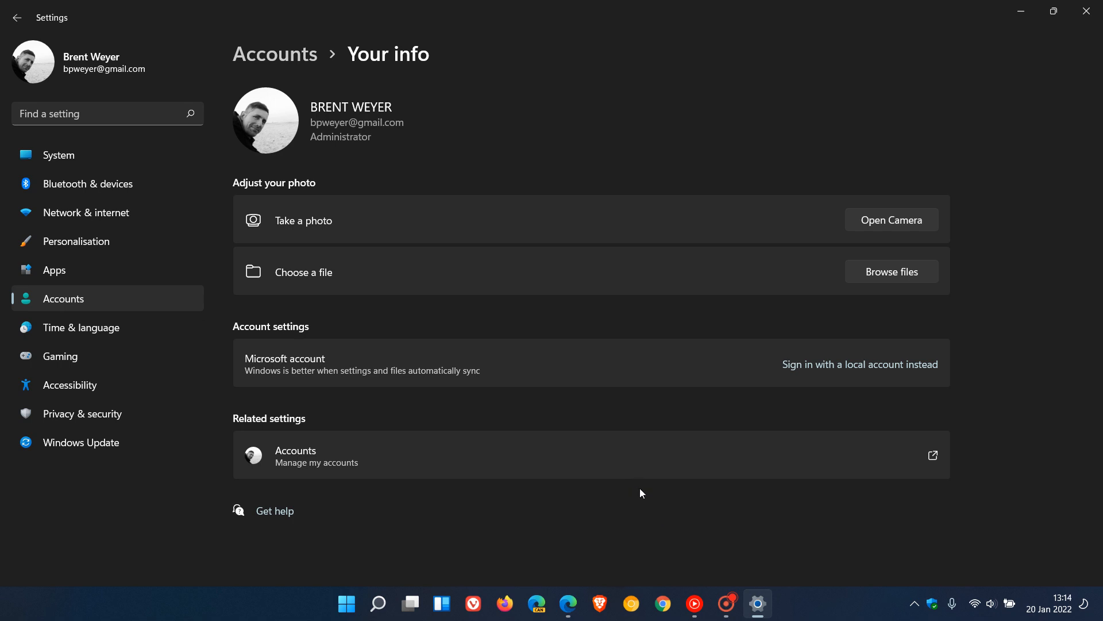
mouse_move(648, 460)
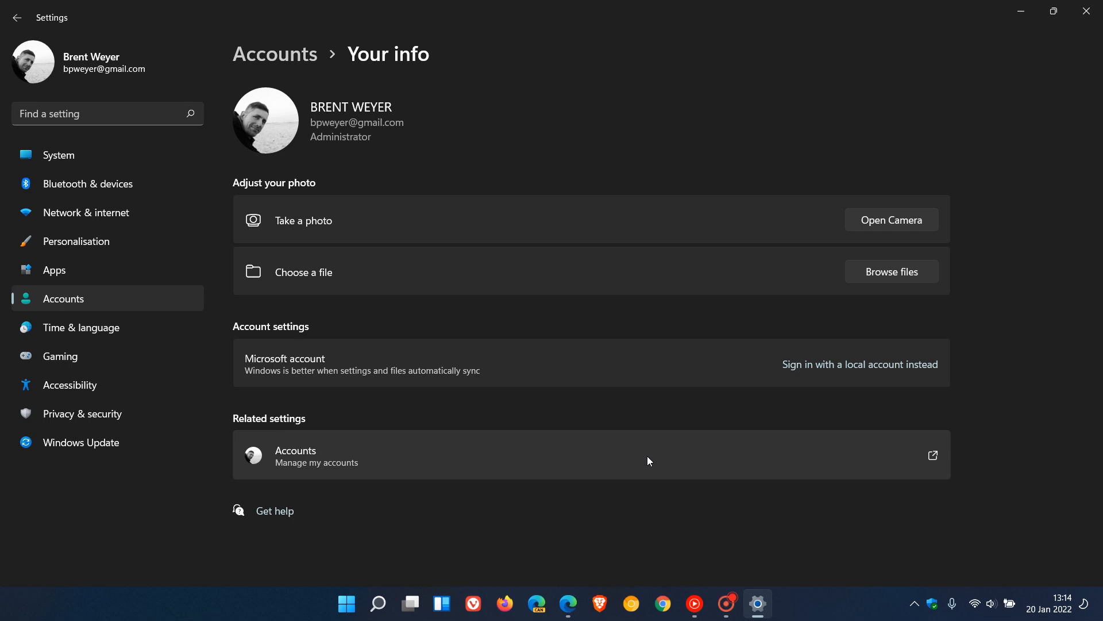
mouse_move(660, 507)
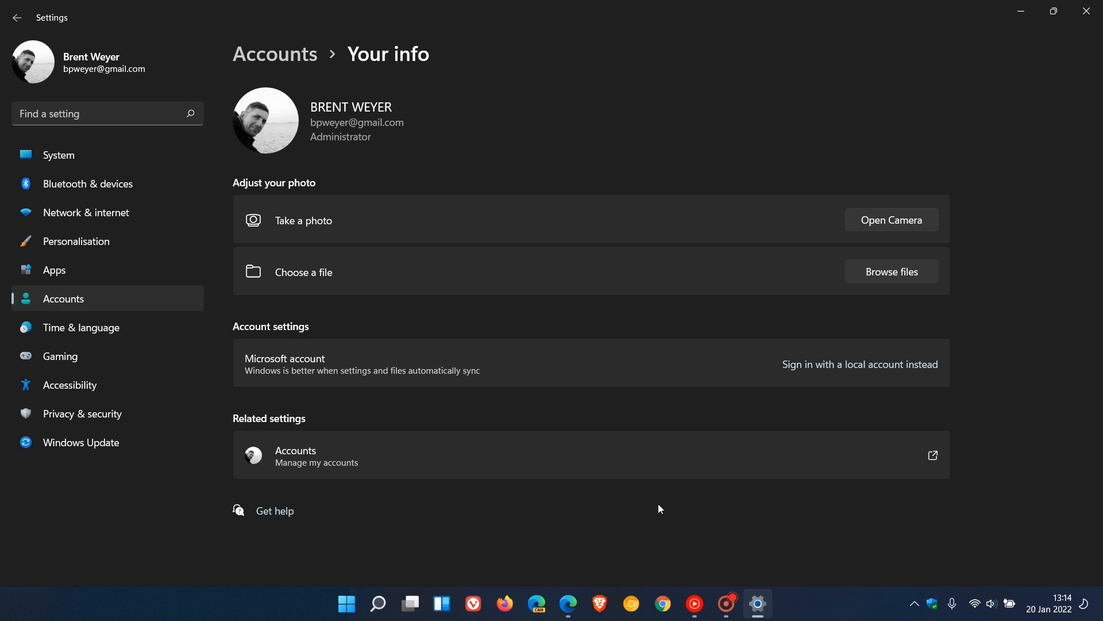
mouse_move(1004, 35)
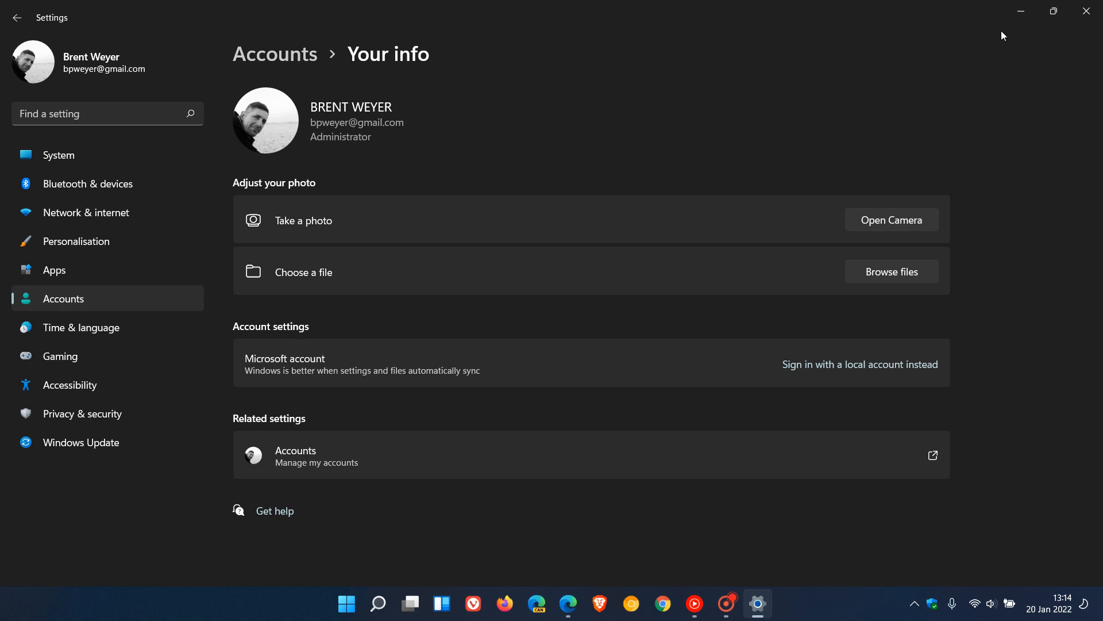
mouse_move(1021, 11)
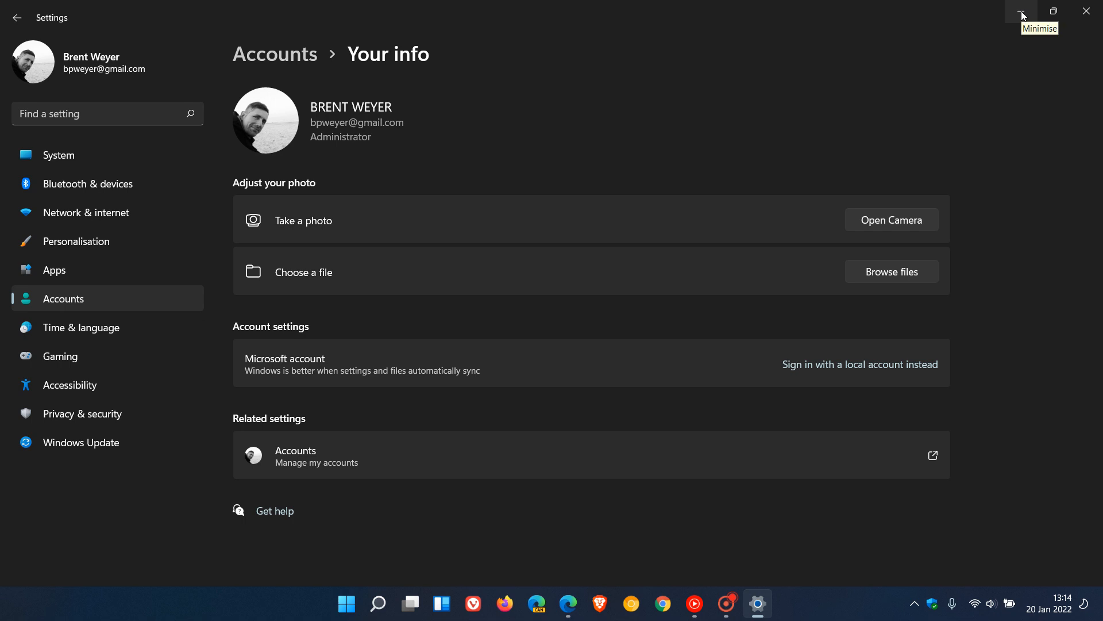
Step: Minimize Settings again, leaving only the desktop wallpaper visible
left_click(1023, 12)
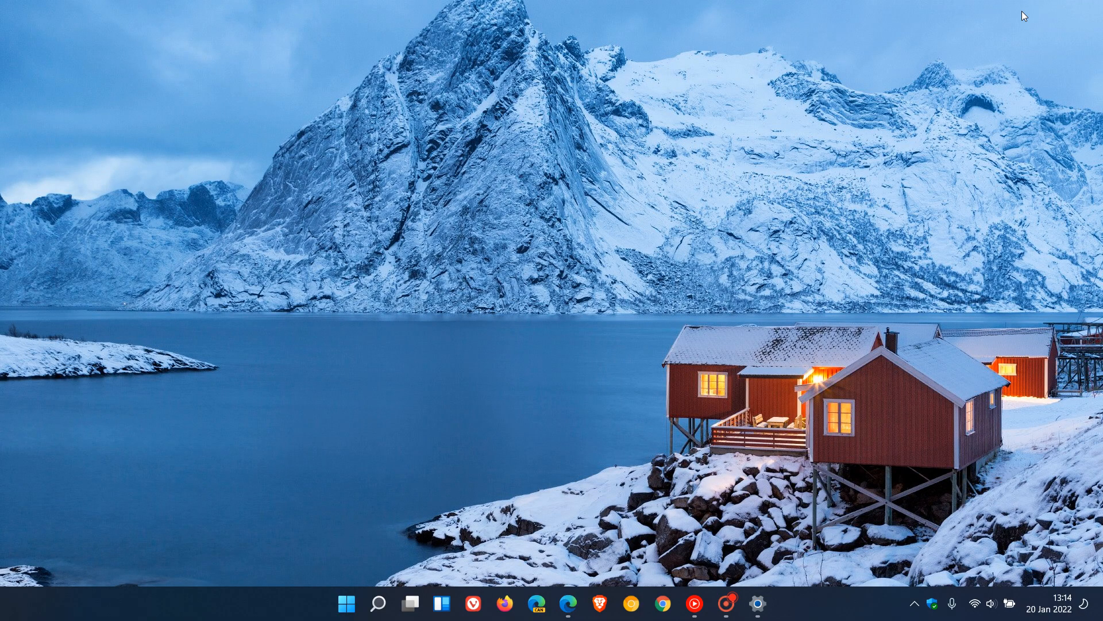
mouse_move(669, 206)
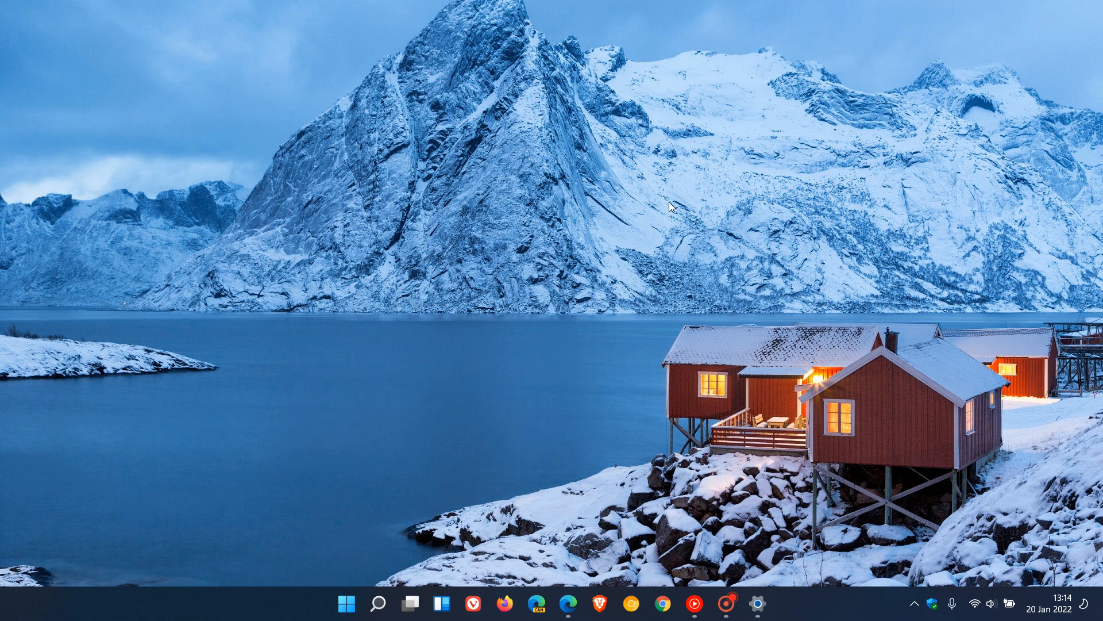
mouse_move(642, 259)
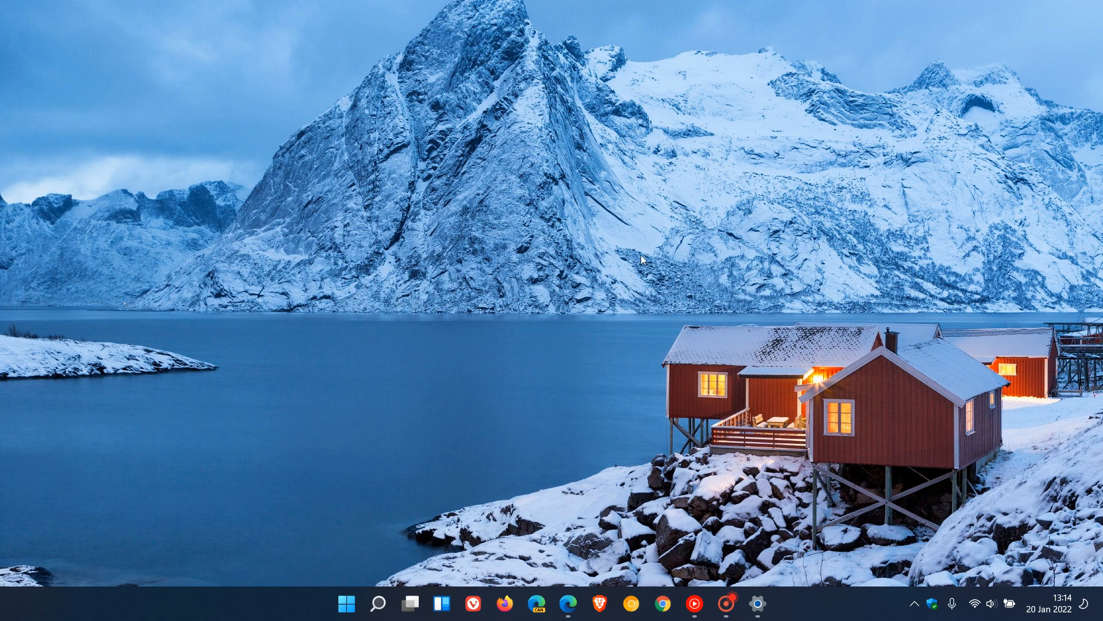